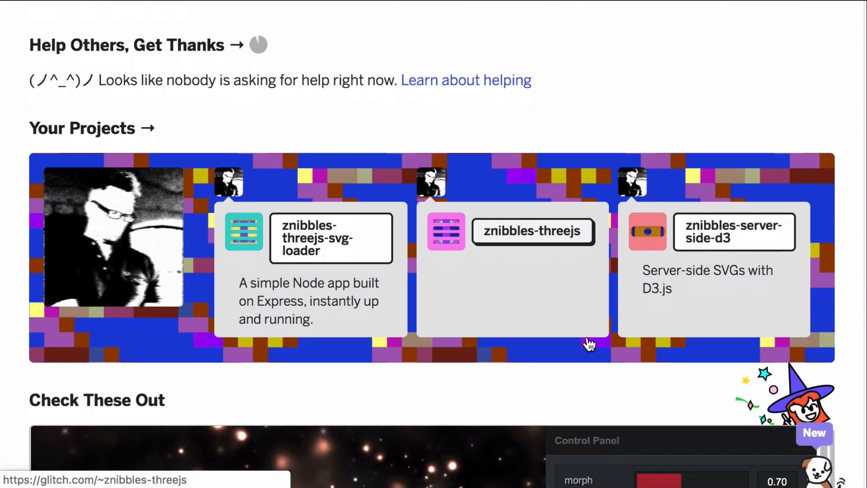
# - Browse down the Glitch home page and raise the featured demo's morph slider to 0.85
pyautogui.scroll(-3)
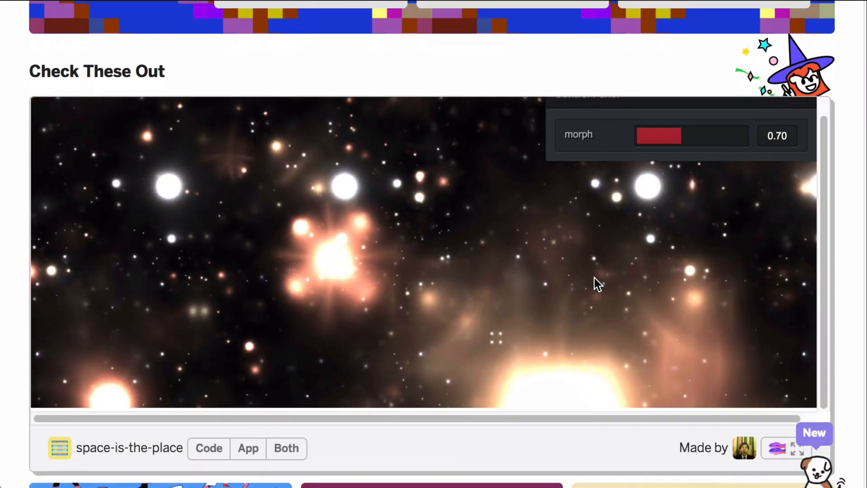
pyautogui.scroll(-3)
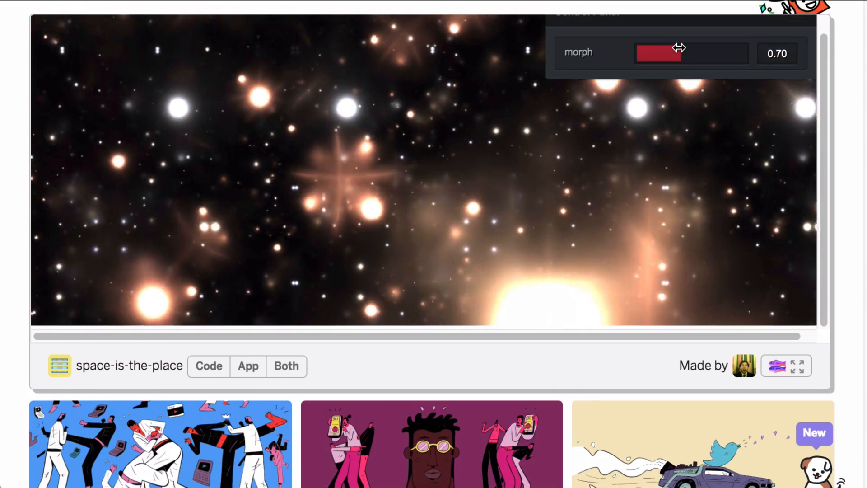
pyautogui.moveTo(658, 53); pyautogui.dragTo(713, 53)
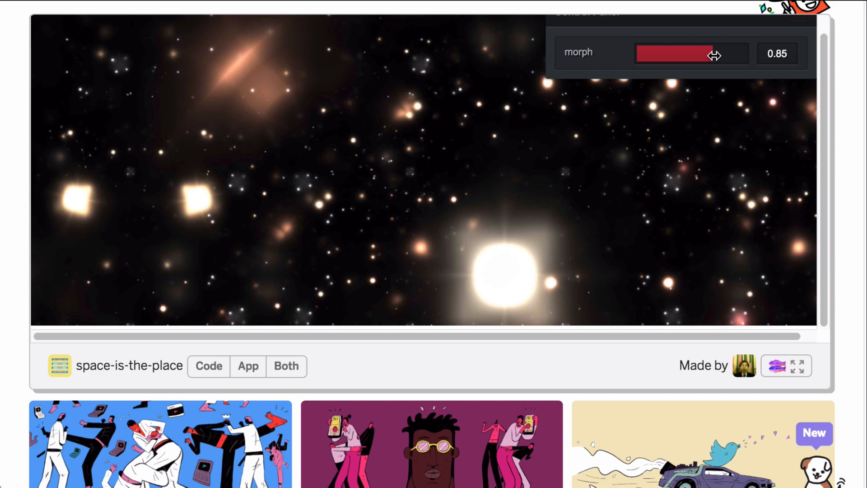
# - Continue through the community project categories and go to the retro-album-covers project page
pyautogui.scroll(-3)
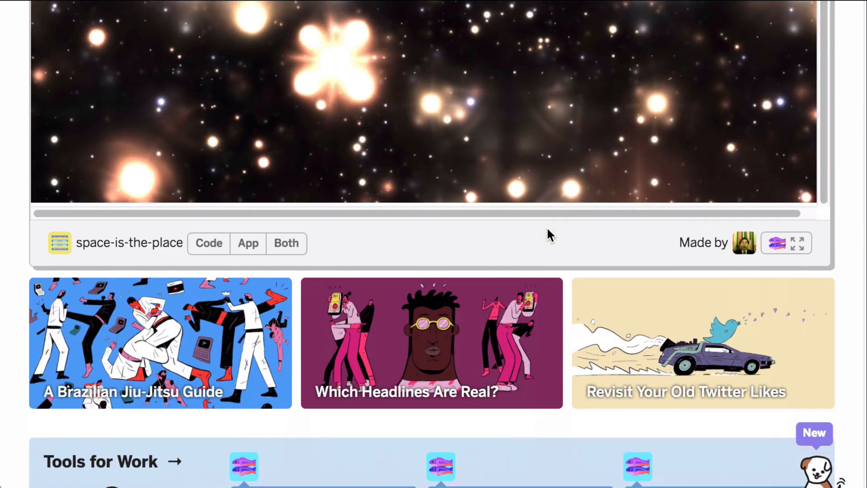
pyautogui.scroll(-3)
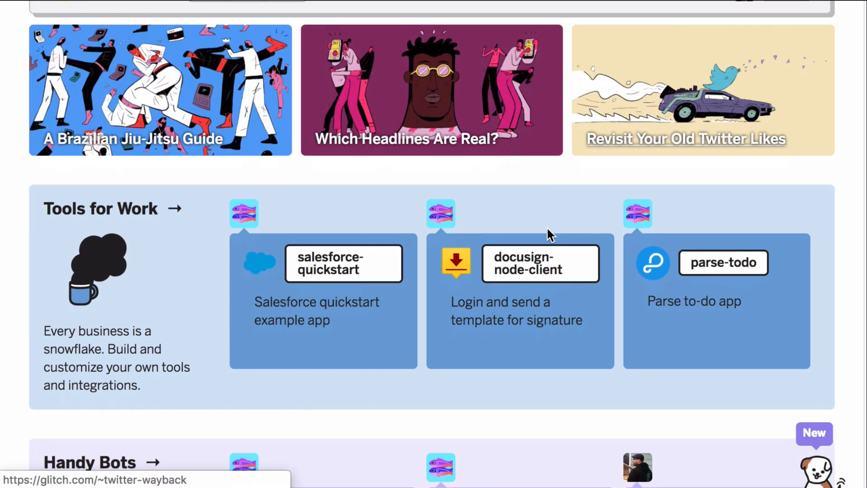
pyautogui.scroll(-3)
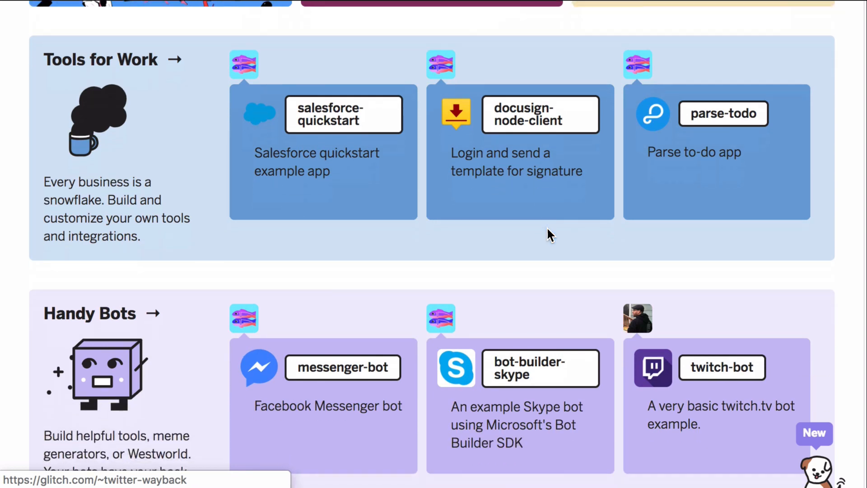
pyautogui.scroll(-3)
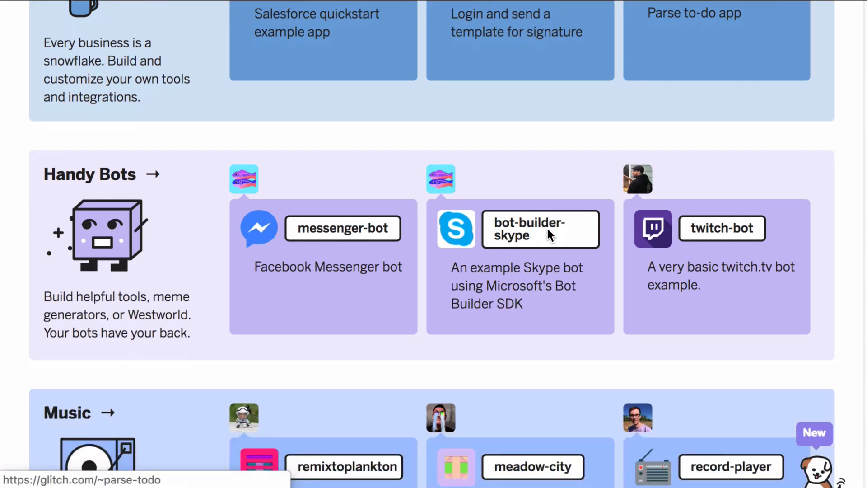
pyautogui.scroll(-3)
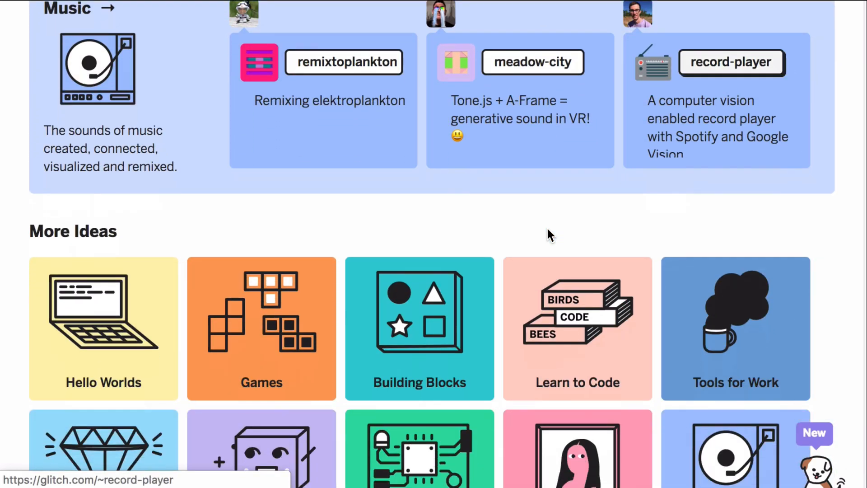
pyautogui.scroll(-3)
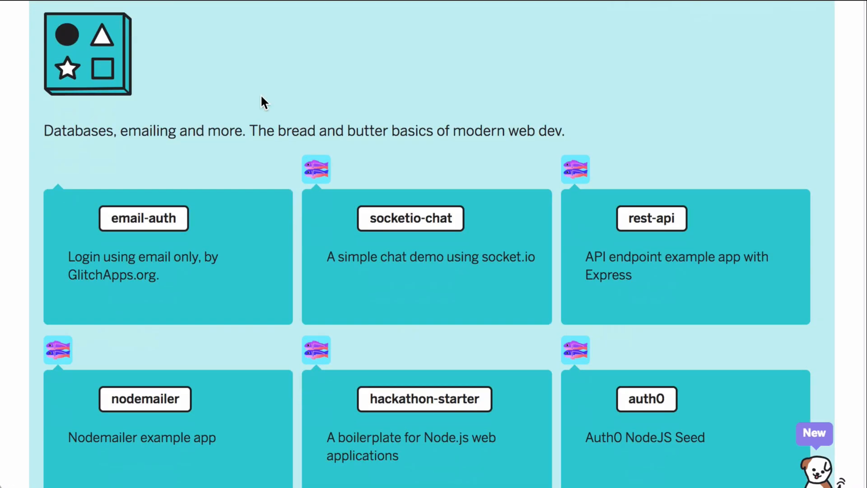
pyautogui.scroll(-3)
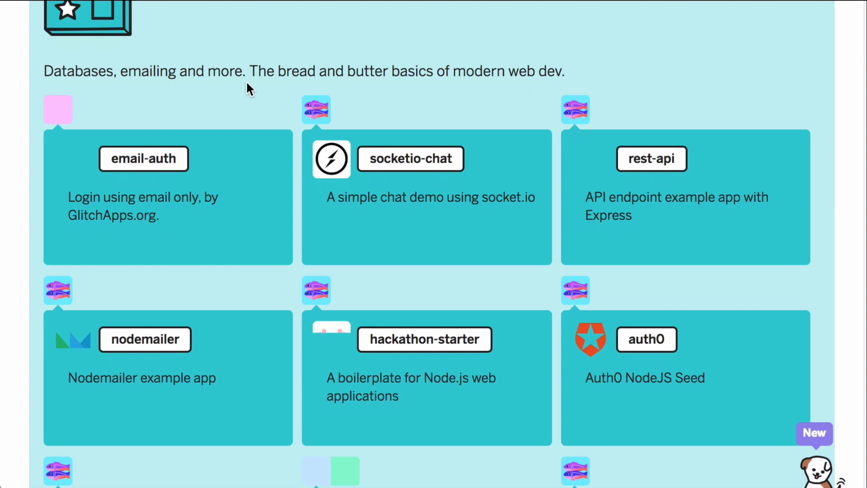
pyautogui.moveTo(409, 159)
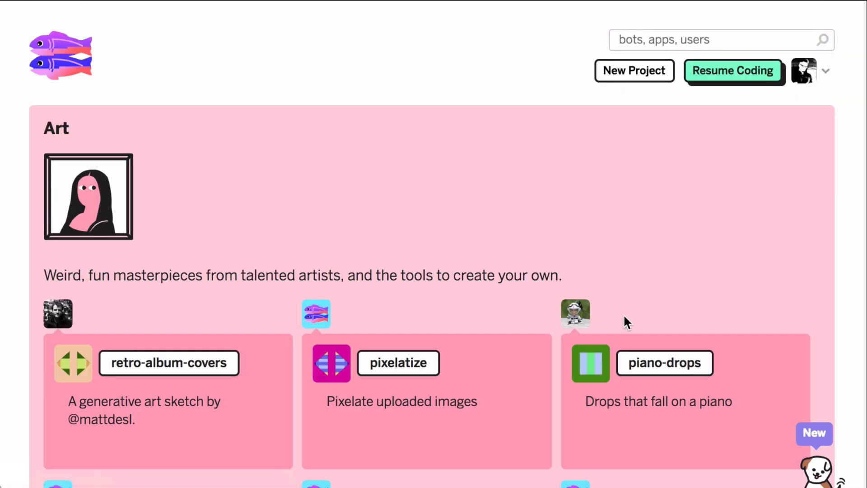
pyautogui.scroll(-3)
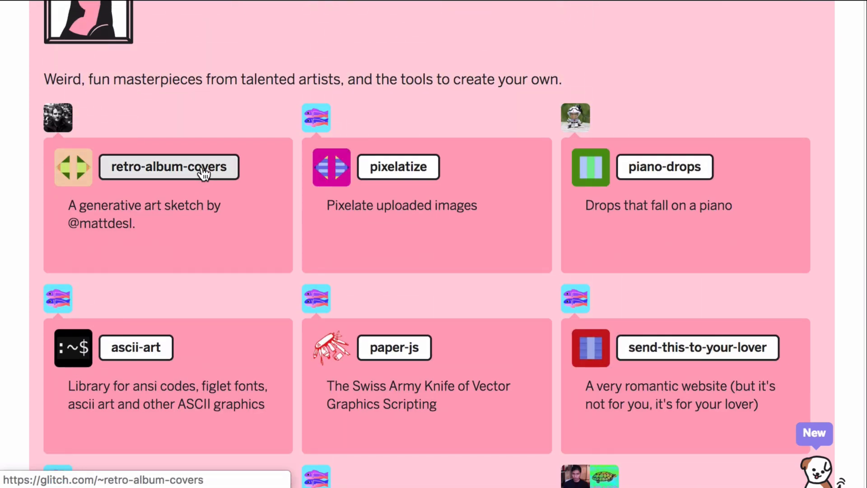
pyautogui.click(168, 166)
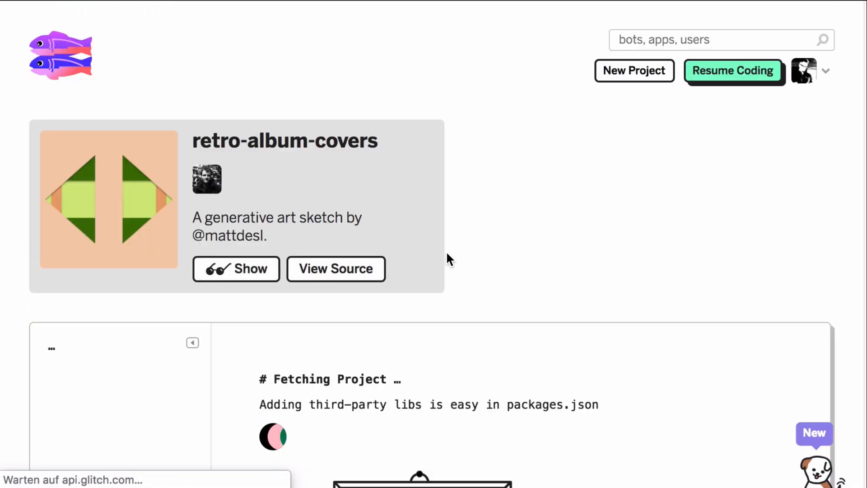
pyautogui.click(732, 70)
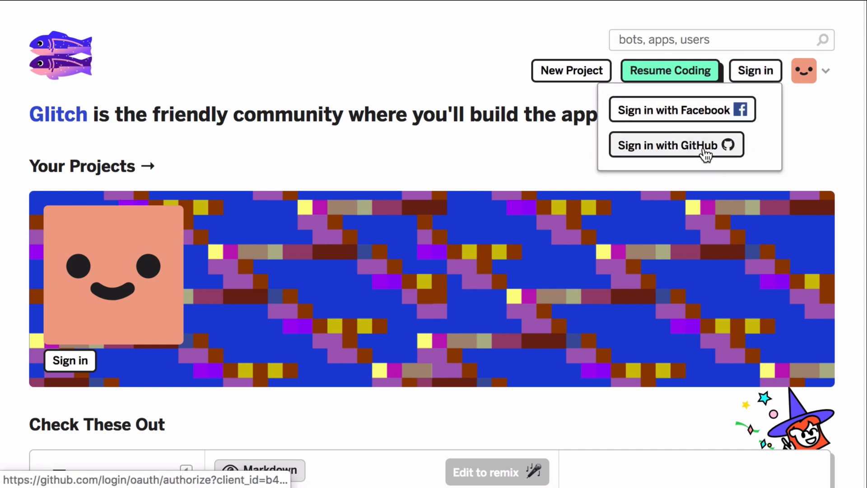
# - Sign in with GitHub, create a new project and rename it znibbles-threejs
pyautogui.click(675, 145)
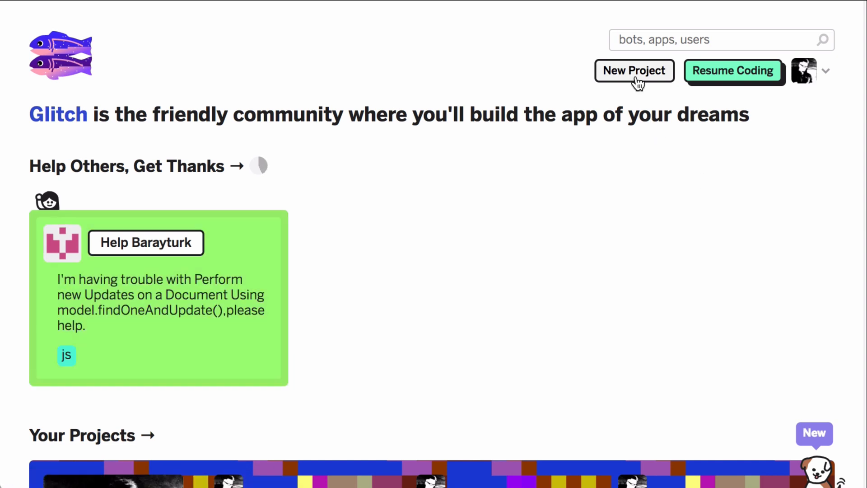
pyautogui.click(634, 71)
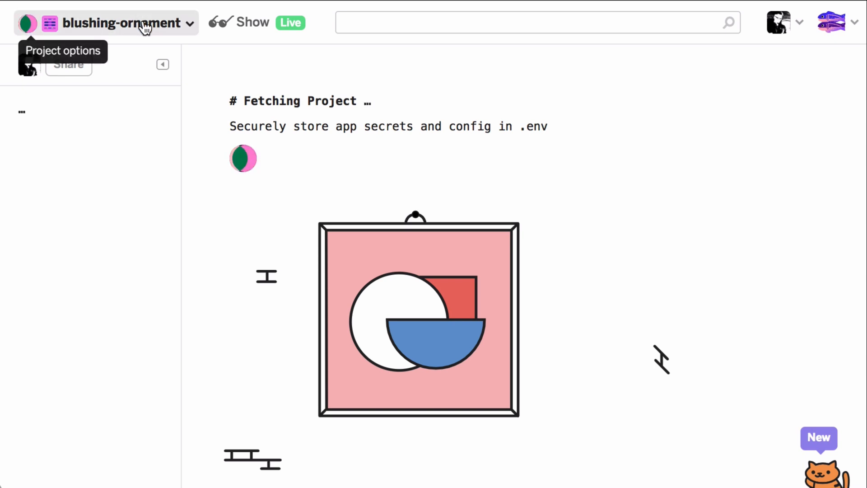
pyautogui.click(127, 23)
pyautogui.write('znibbles-')
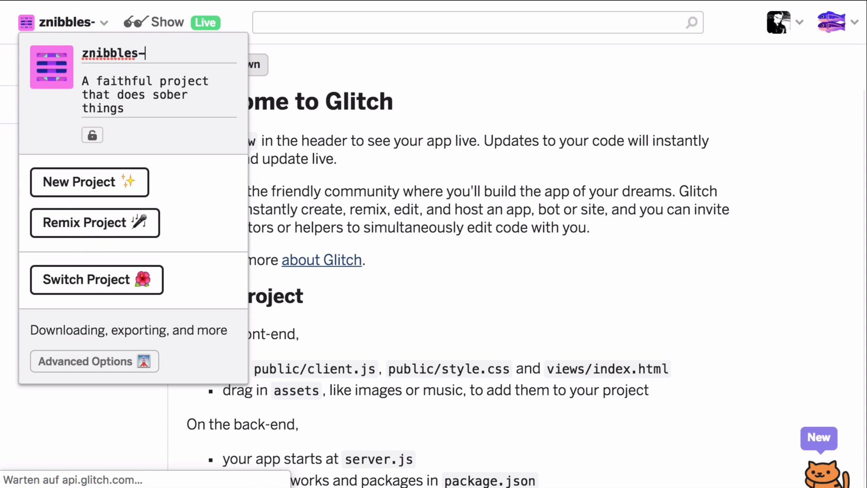
pyautogui.write('threejs')
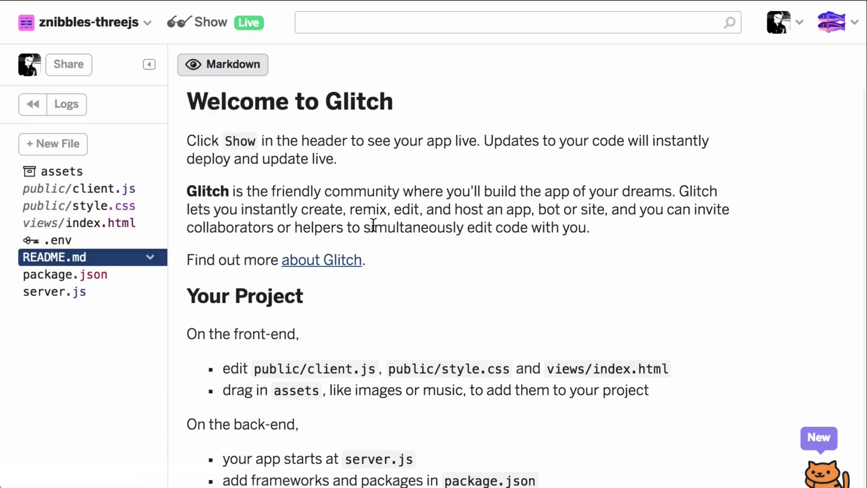
# - Add webpack, webpack-cli and webpack-dev-server devDependencies in package.json and watch the activity log resolve them
pyautogui.click(65, 274)
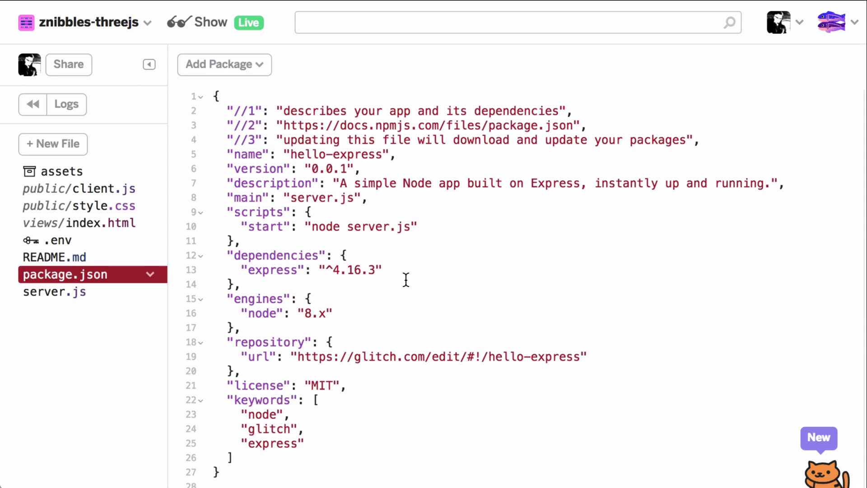
pyautogui.moveTo(67, 104)
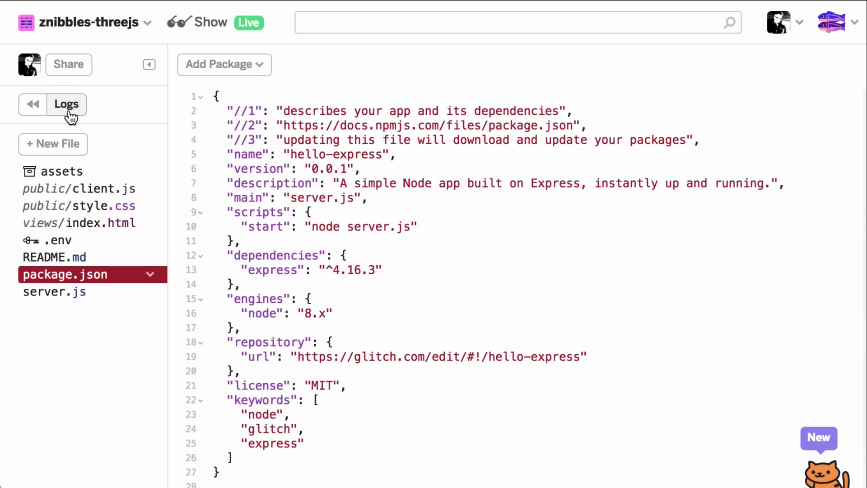
pyautogui.click(66, 104)
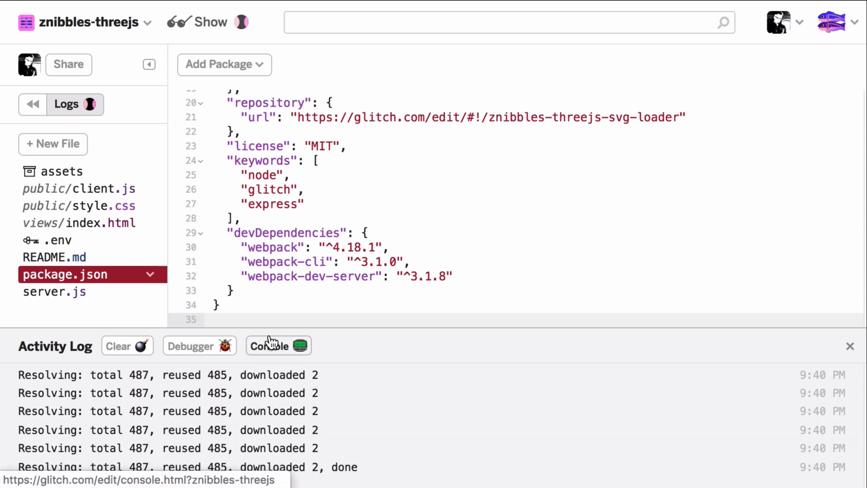
# - Create webpack.config.js from the console, bundling ./src/index.js into public/bundle.js
pyautogui.click(278, 346)
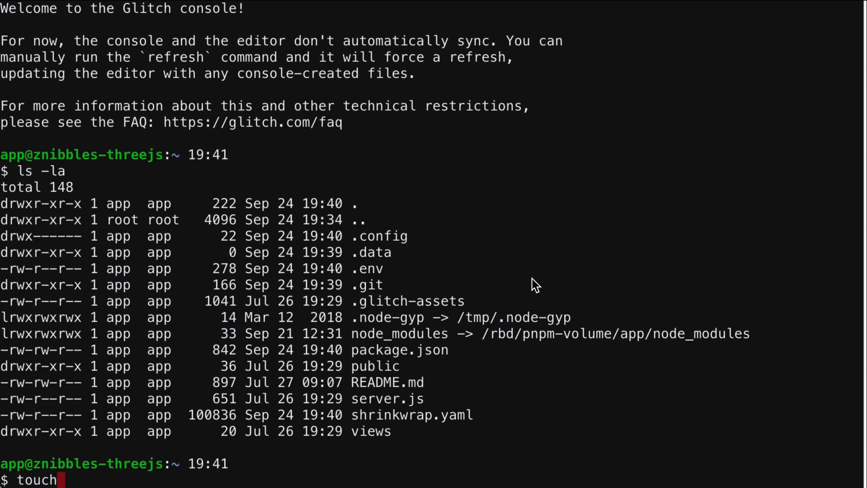
pyautogui.write('webpack.config.j')
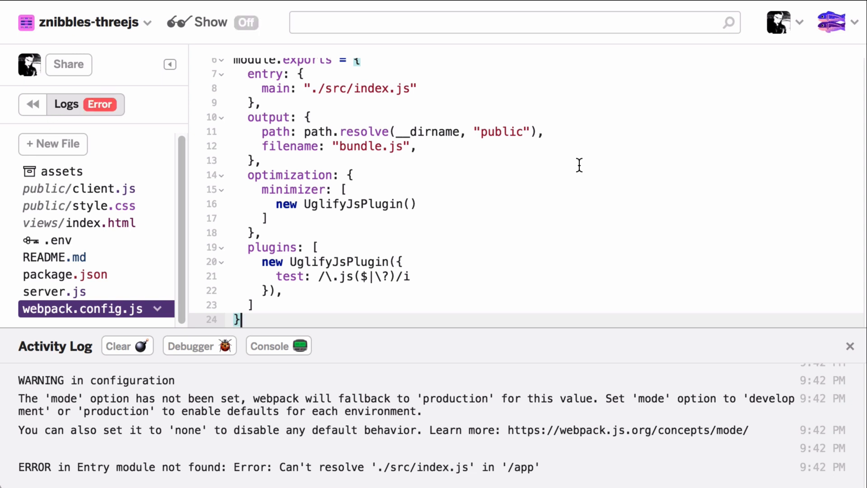
# - View the project's assets with the Add asset choices shown
pyautogui.click(61, 170)
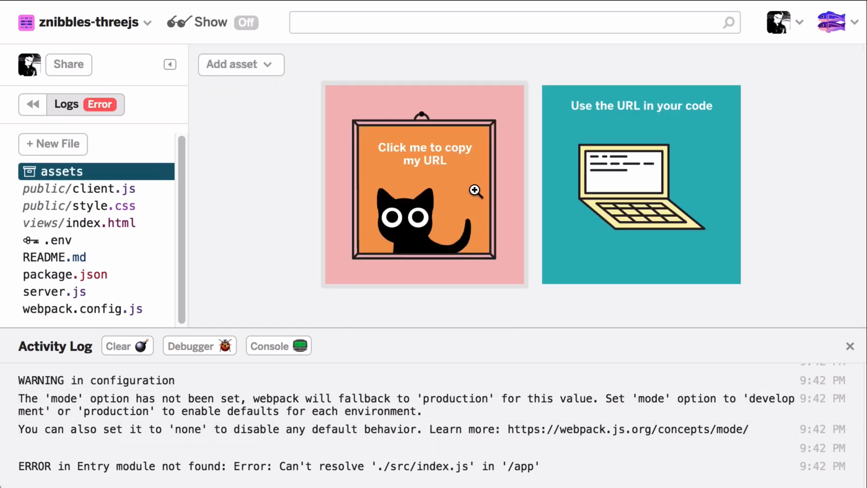
pyautogui.click(241, 64)
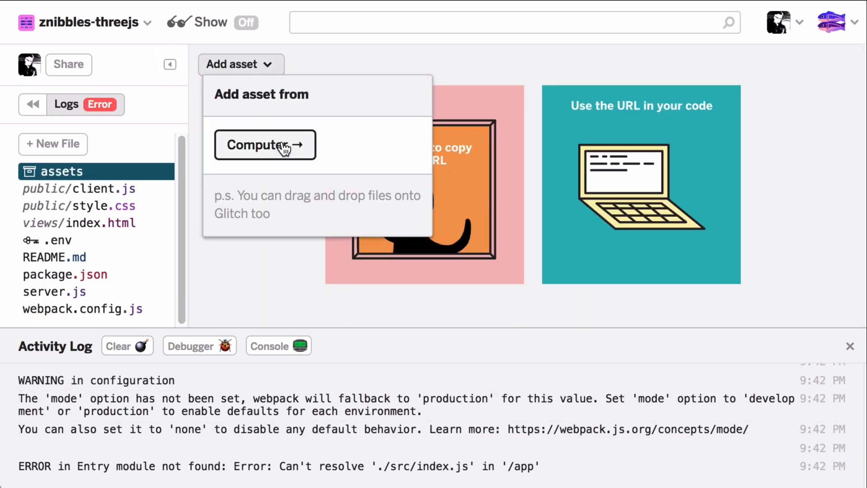
# - Browse the file chooser to the lcg-viz folder, then dismiss it to return to src/index.js
pyautogui.click(265, 145)
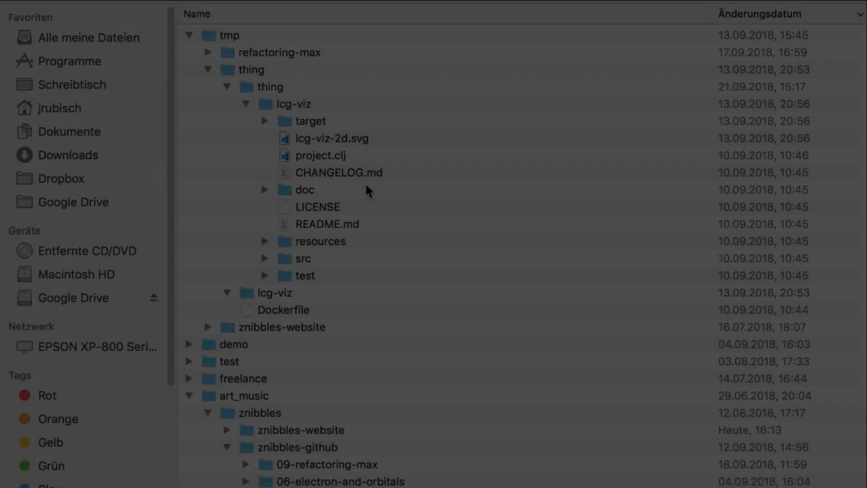
pyautogui.click(331, 139)
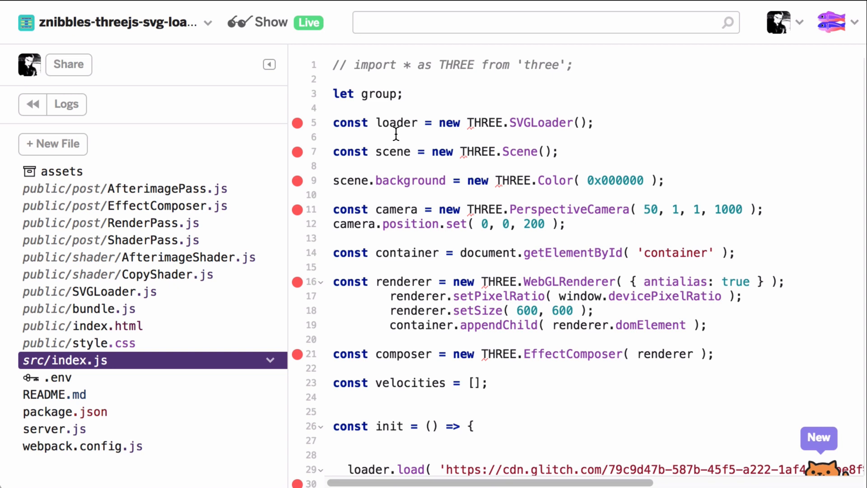
pyautogui.moveTo(242, 184)
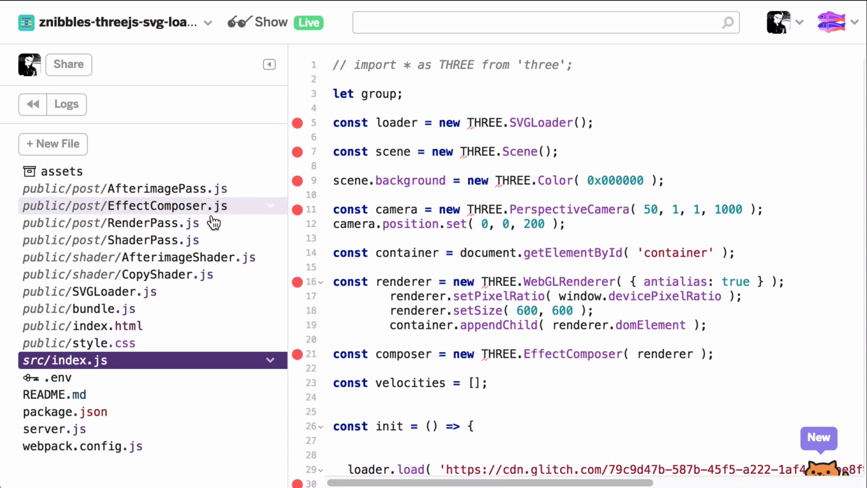
pyautogui.moveTo(207, 274)
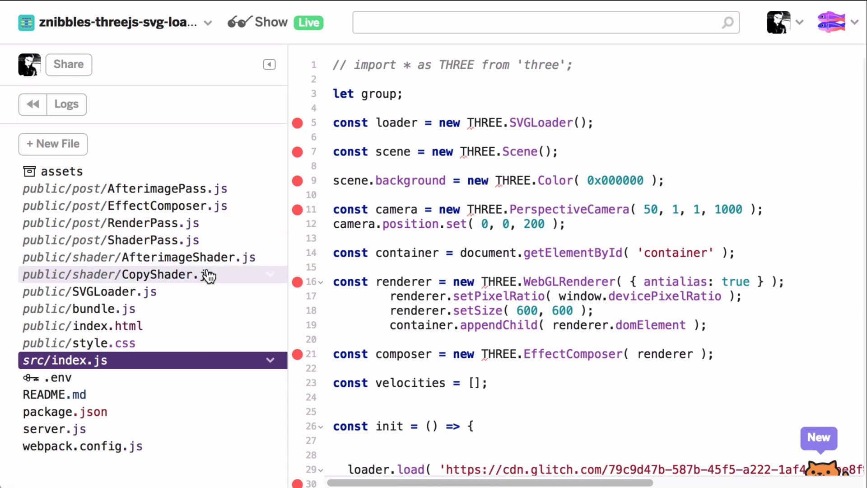
# - View public/index.html's script includes: three.min.js, SVGLoader, shaders, post passes and bundle.js
pyautogui.click(83, 326)
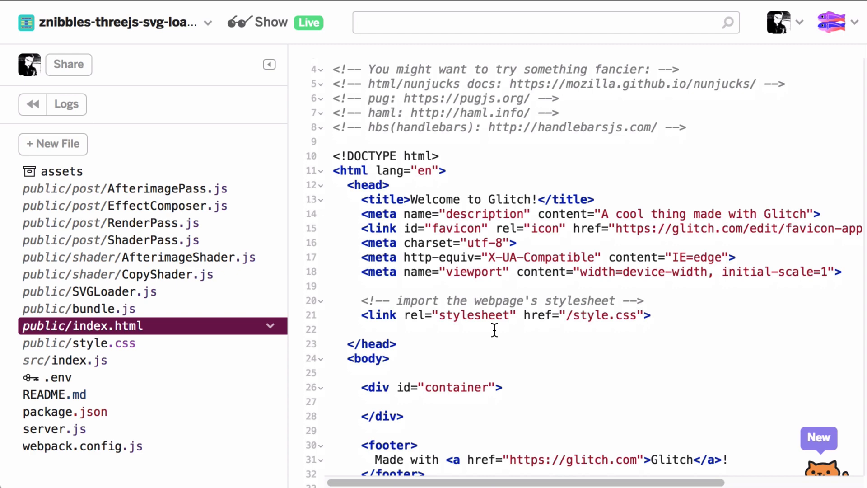
pyautogui.scroll(-3)
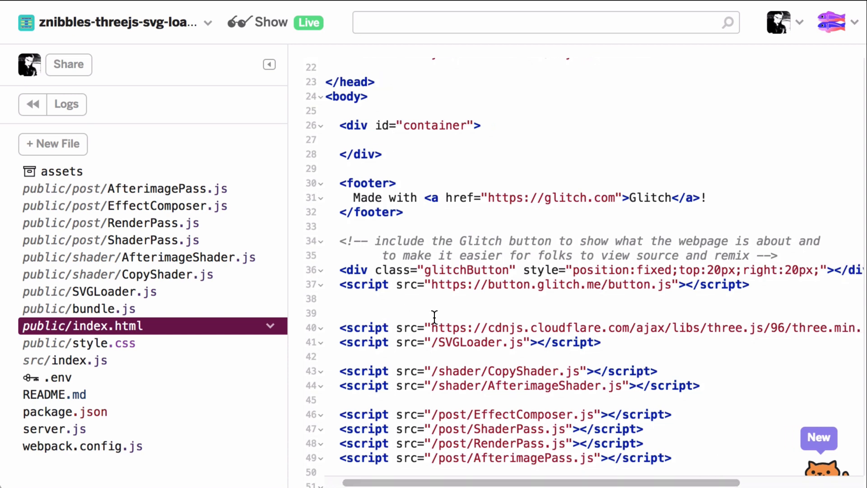
pyautogui.scroll(-3)
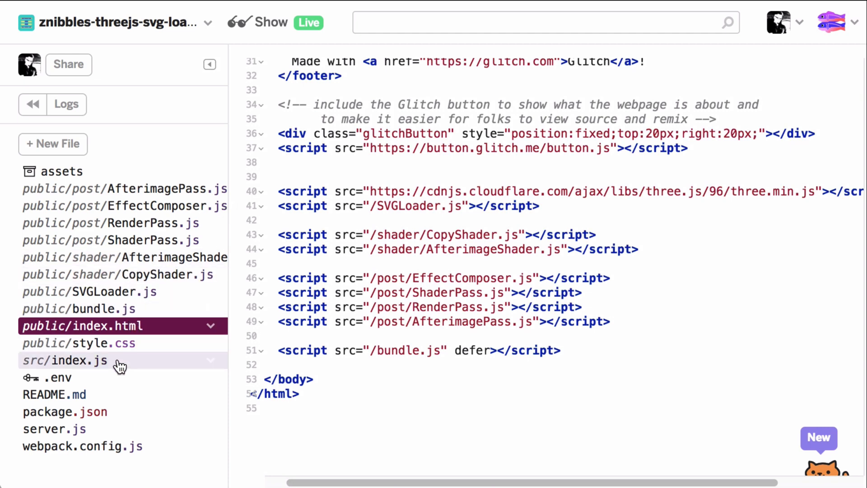
# - Return to src/index.js and review the scene setup down to the loader.load SVG callback
pyautogui.click(65, 360)
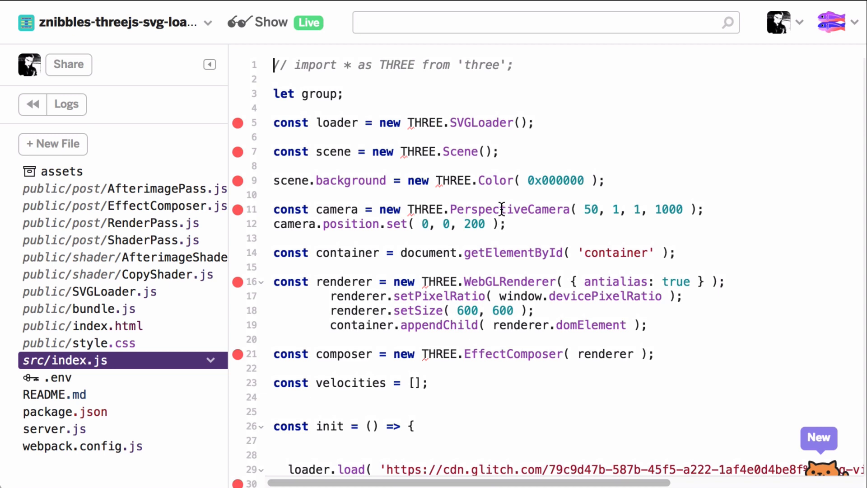
pyautogui.scroll(-3)
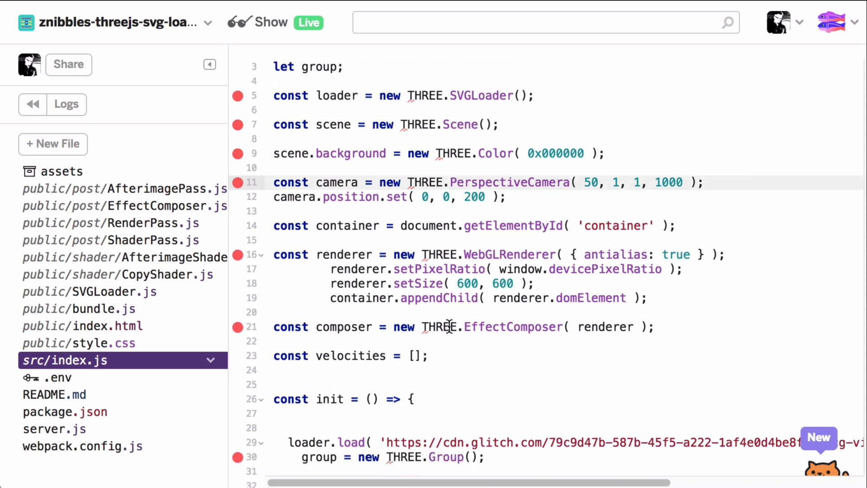
pyautogui.scroll(-3)
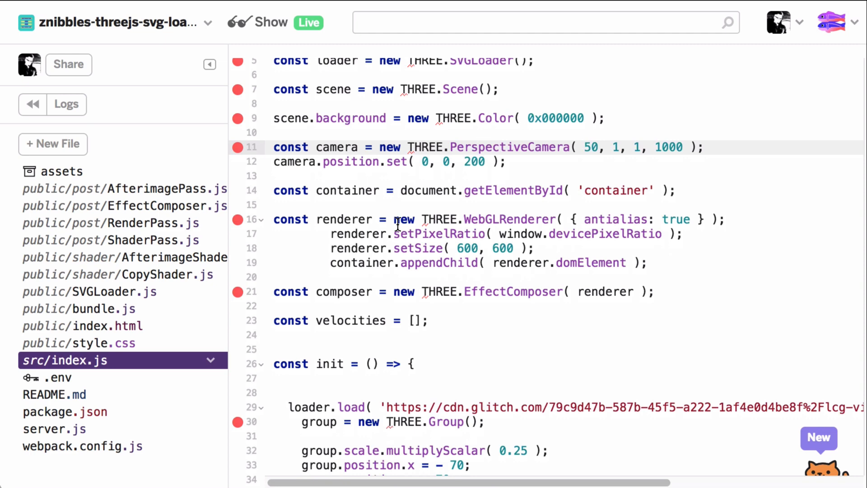
pyautogui.scroll(-3)
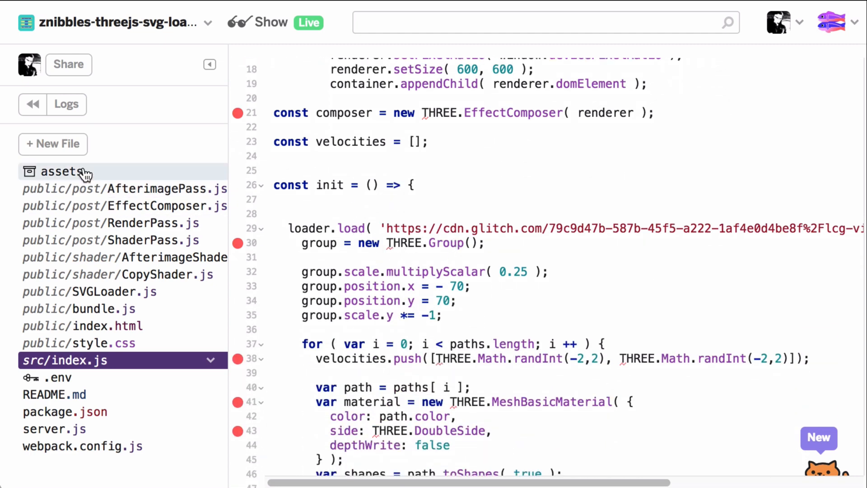
pyautogui.click(61, 171)
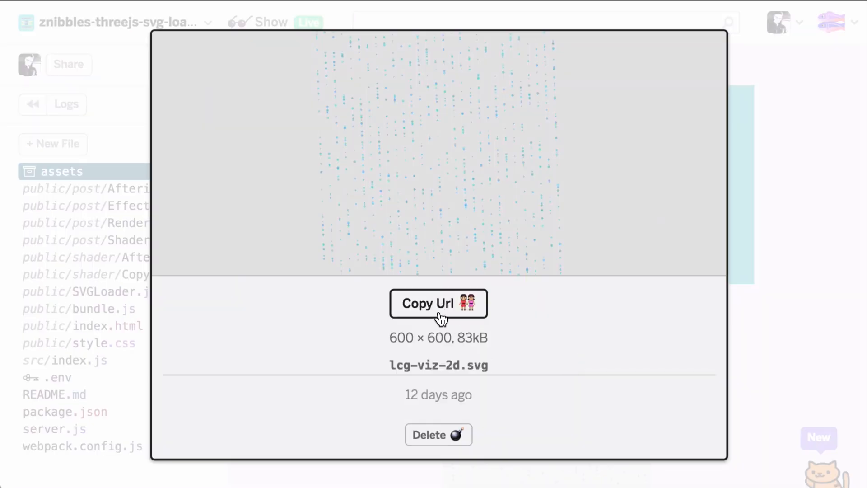
pyautogui.click(439, 304)
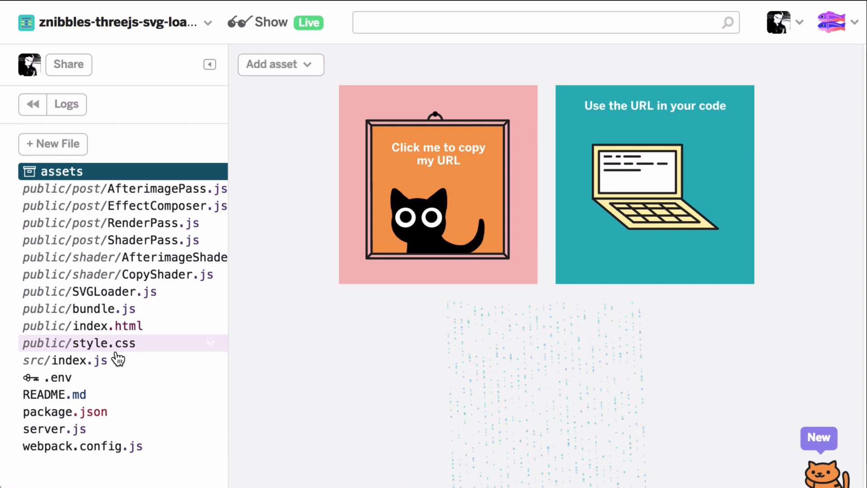
pyautogui.click(68, 361)
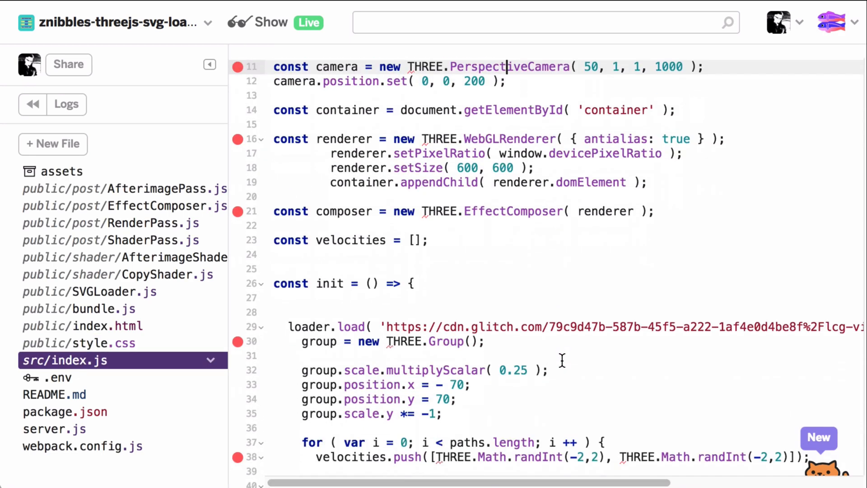
pyautogui.scroll(-3)
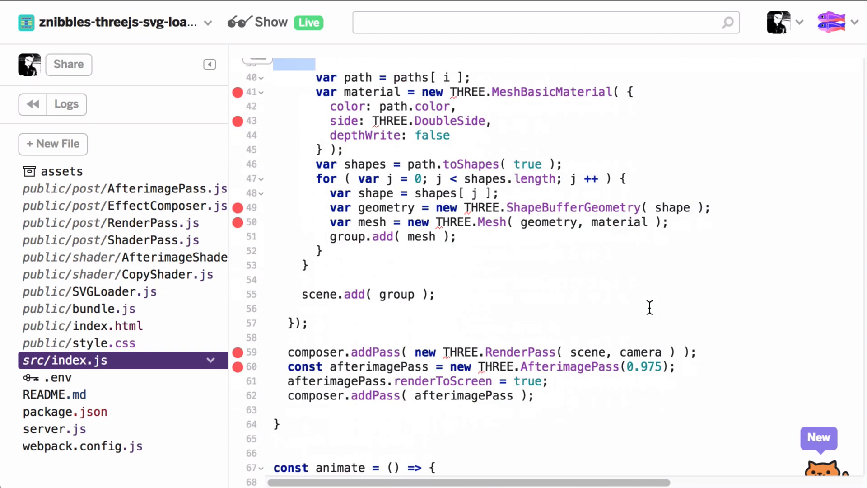
pyautogui.scroll(-3)
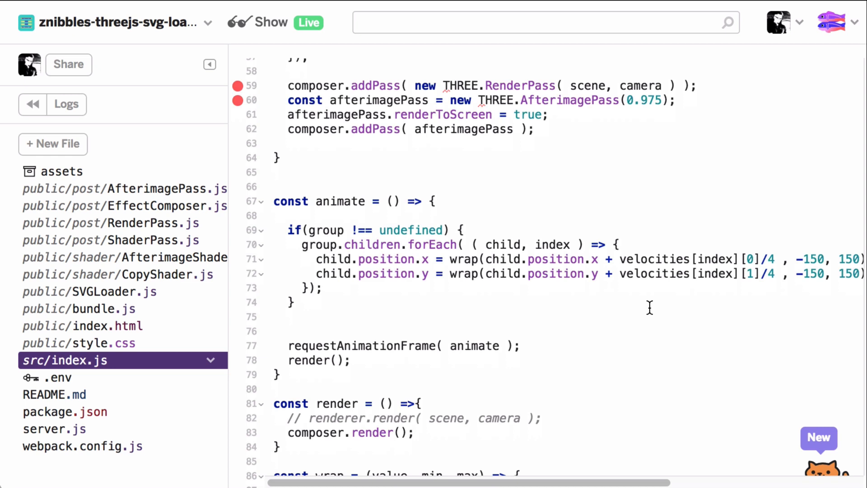
pyautogui.scroll(-3)
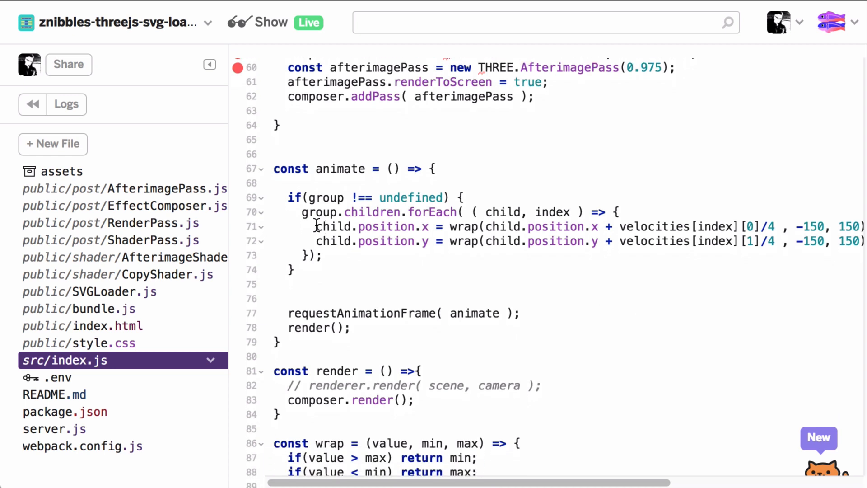
pyautogui.moveTo(480, 221)
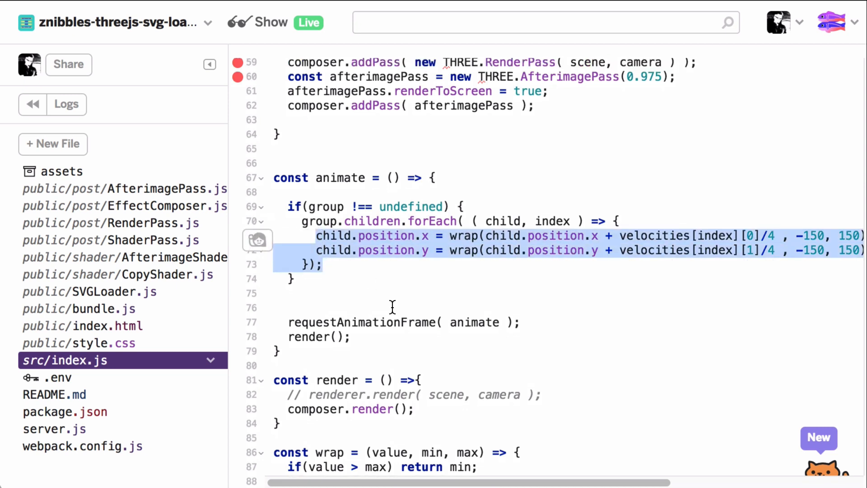
pyautogui.scroll(-3)
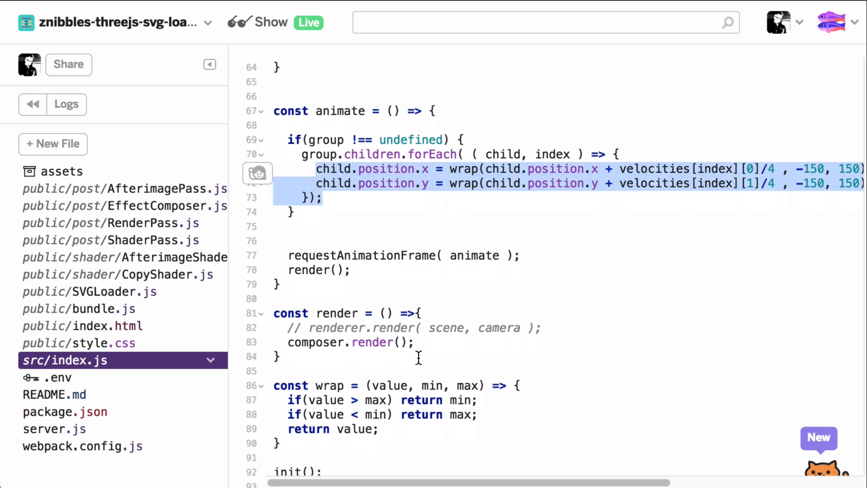
pyautogui.scroll(-3)
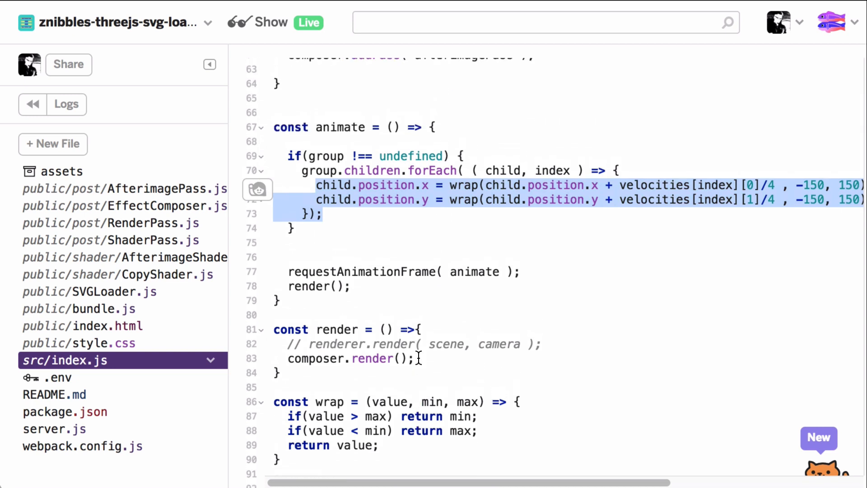
pyautogui.scroll(-3)
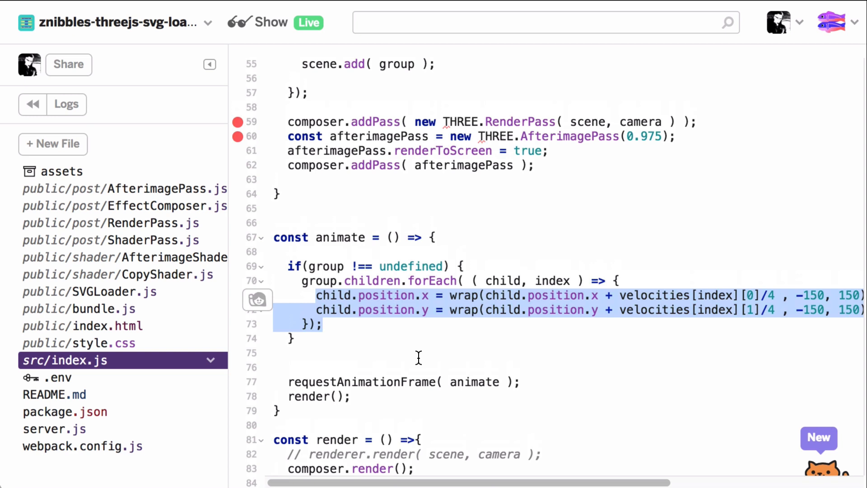
pyautogui.scroll(-3)
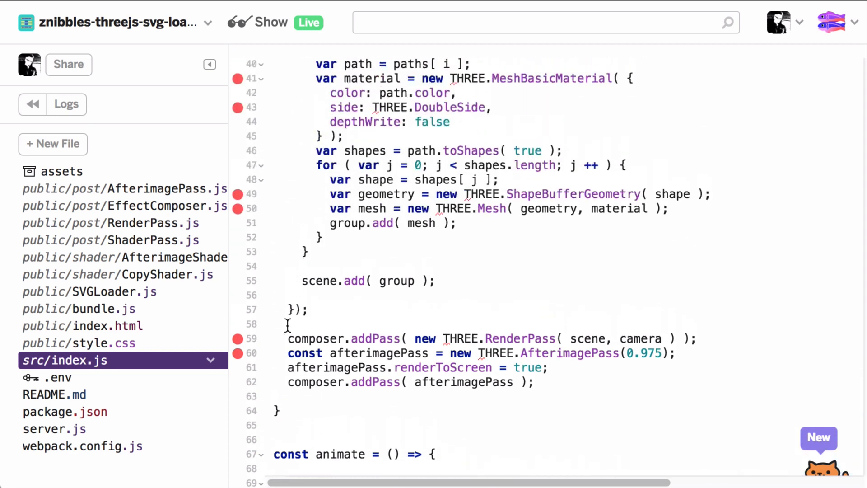
pyautogui.click(288, 339)
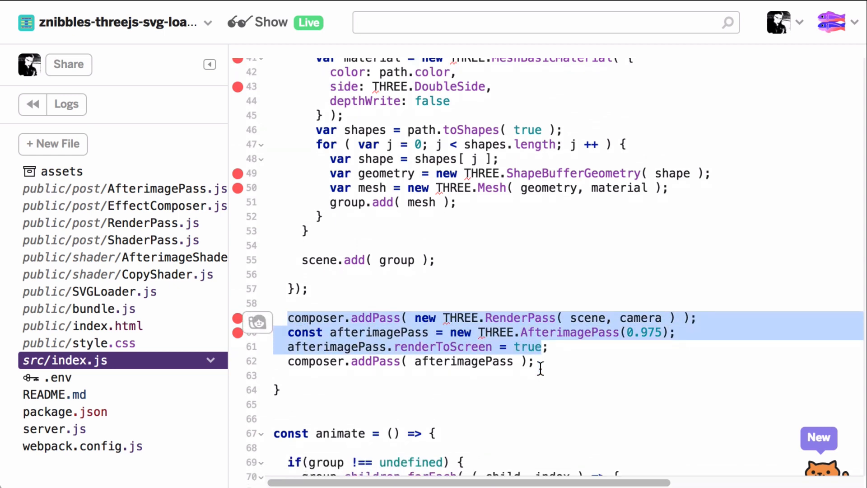
pyautogui.scroll(-3)
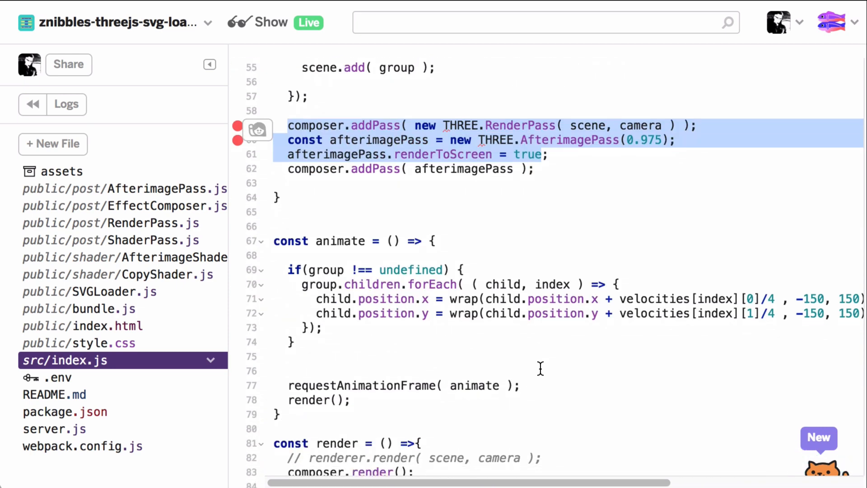
pyautogui.scroll(-3)
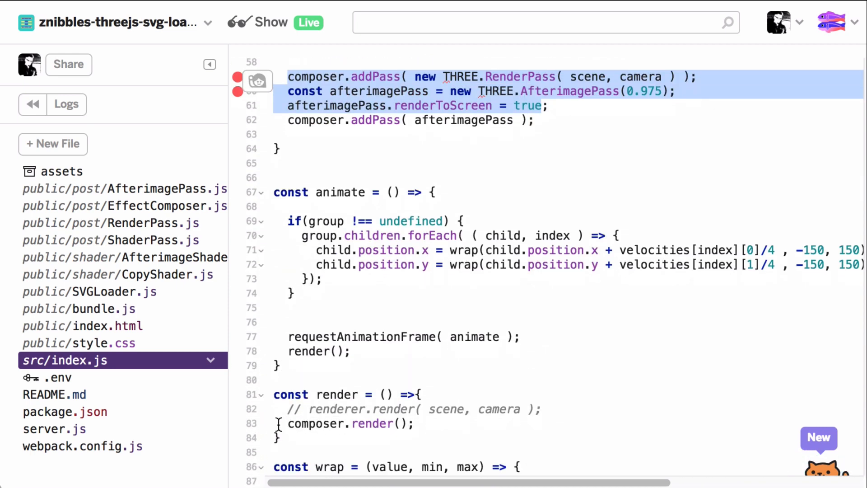